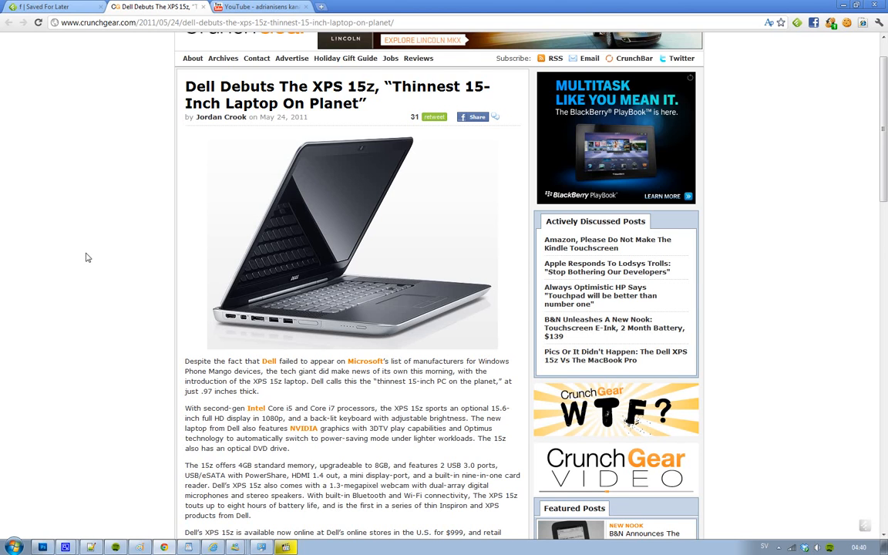
scroll("down", 3)
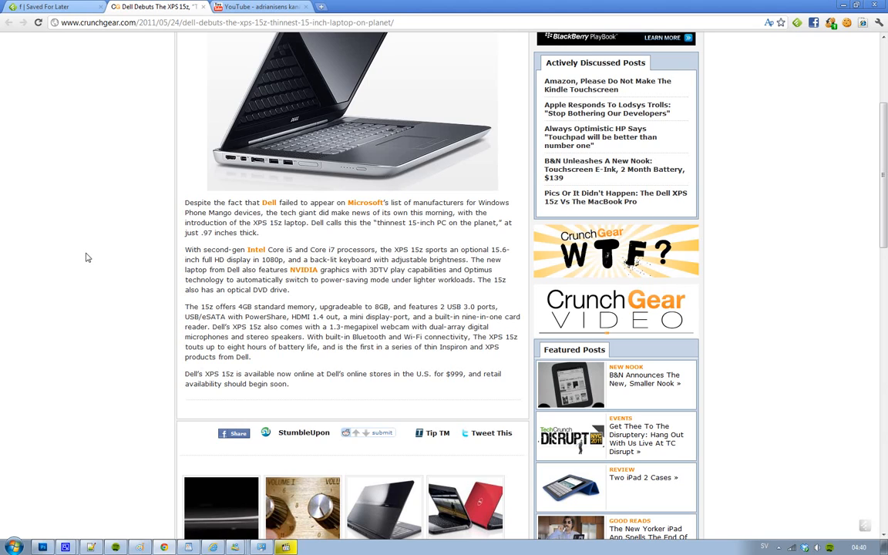